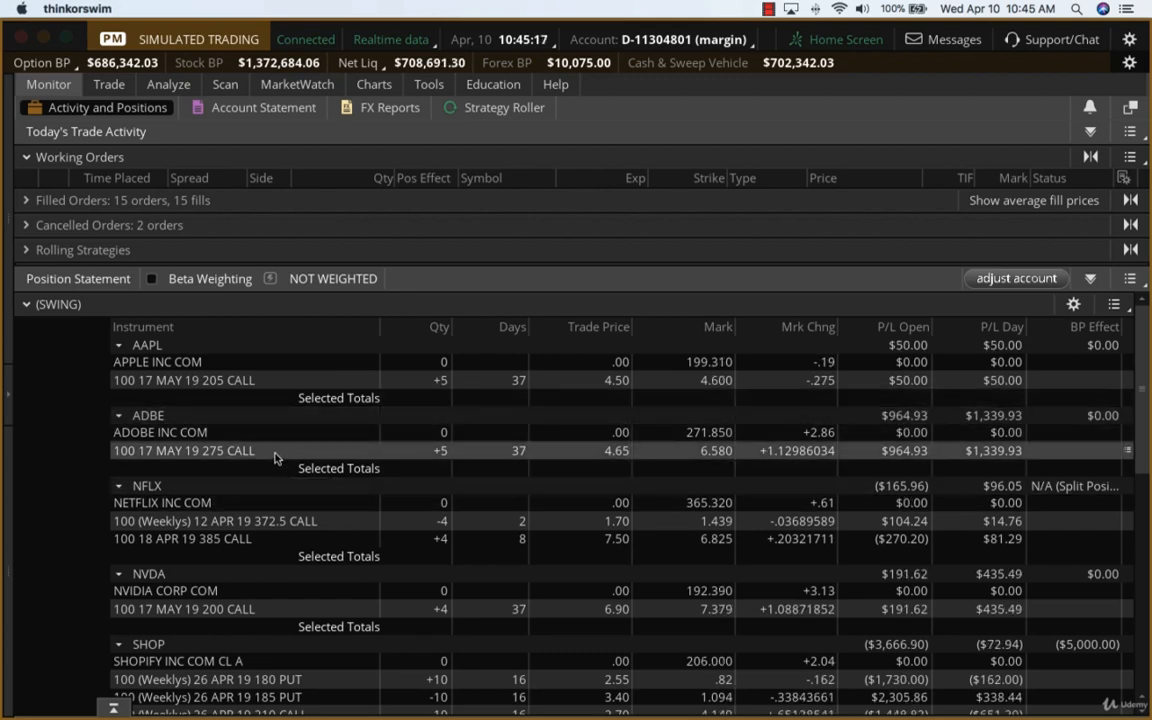
Start a closing sell order from the ADBE 17 MAY 19 275 call position row.
{"action": "right_click", "coordinate": [184, 450]}
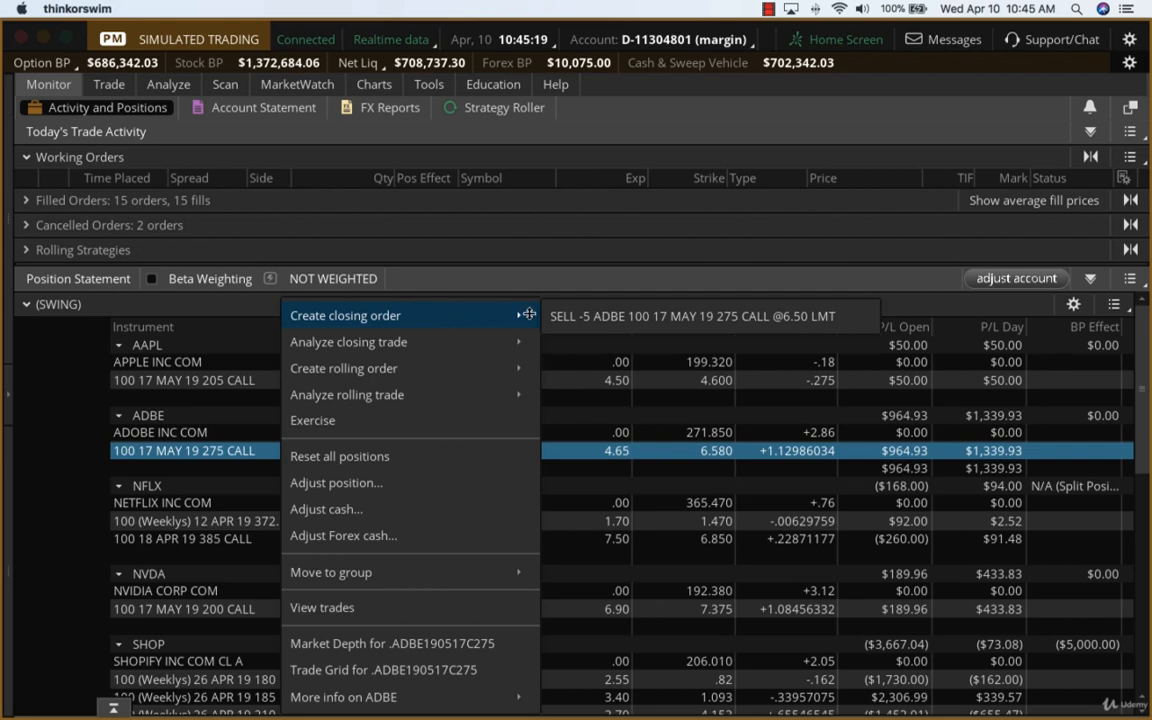
{"action": "left_click", "coordinate": [344, 316]}
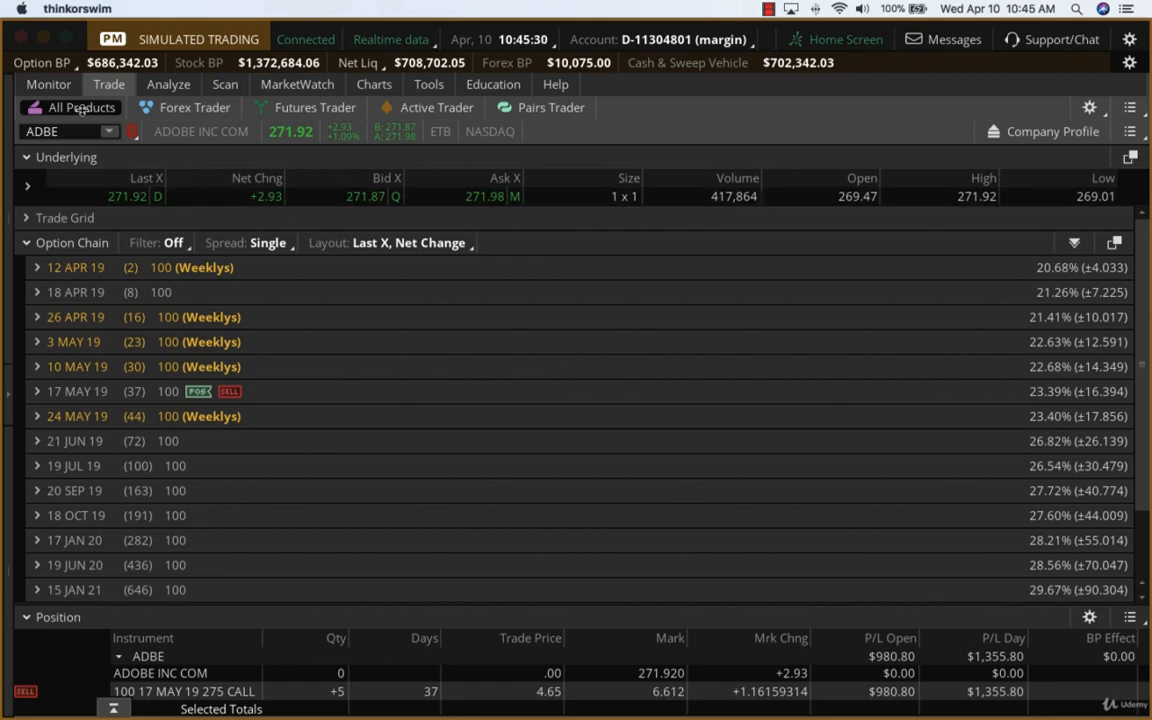
View the sell-to-close 5 ADBE 275 calls at 6.60 limit under Working Orders.
{"action": "left_click", "coordinate": [48, 84]}
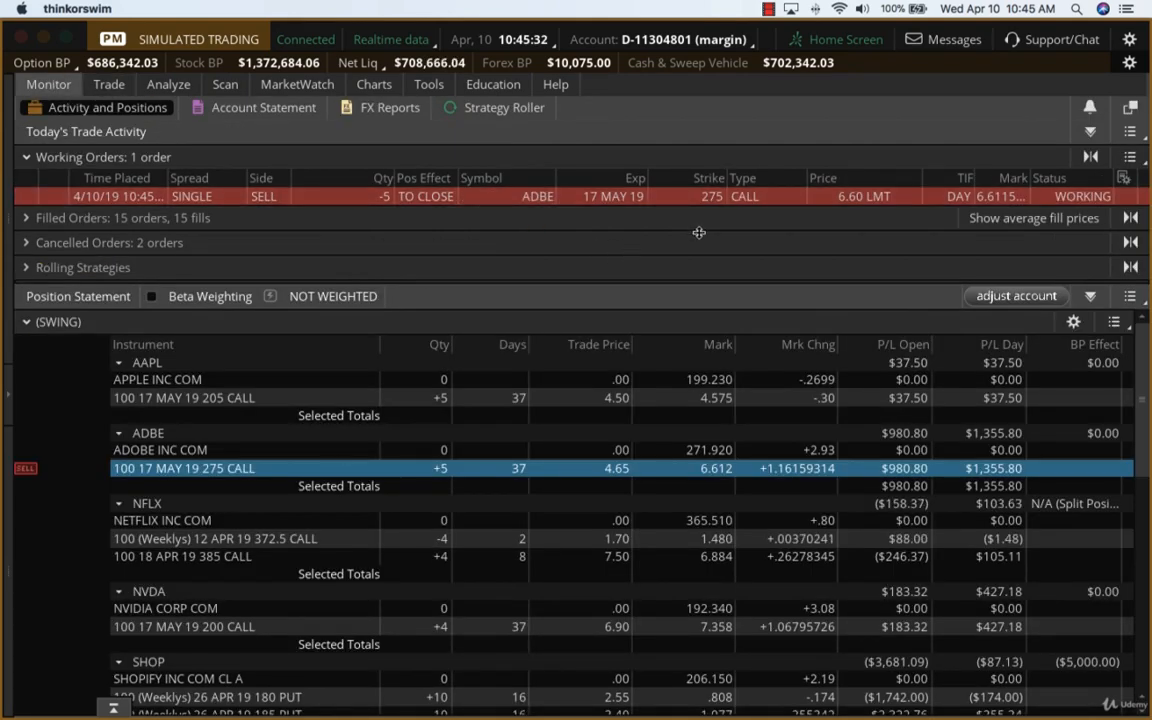